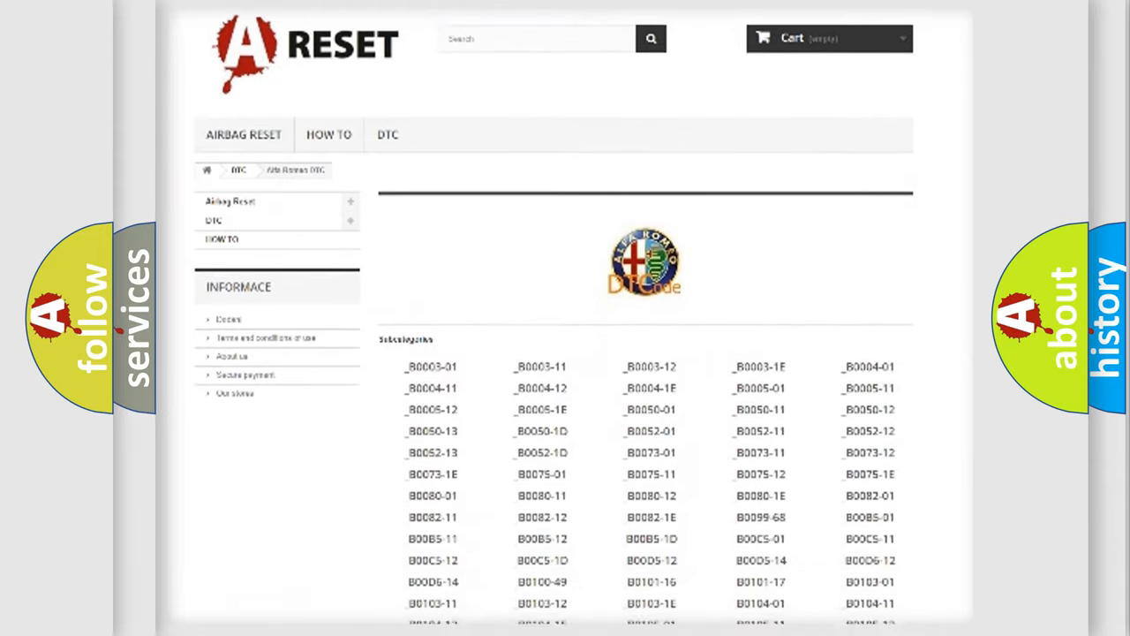
scroll(down, 3)
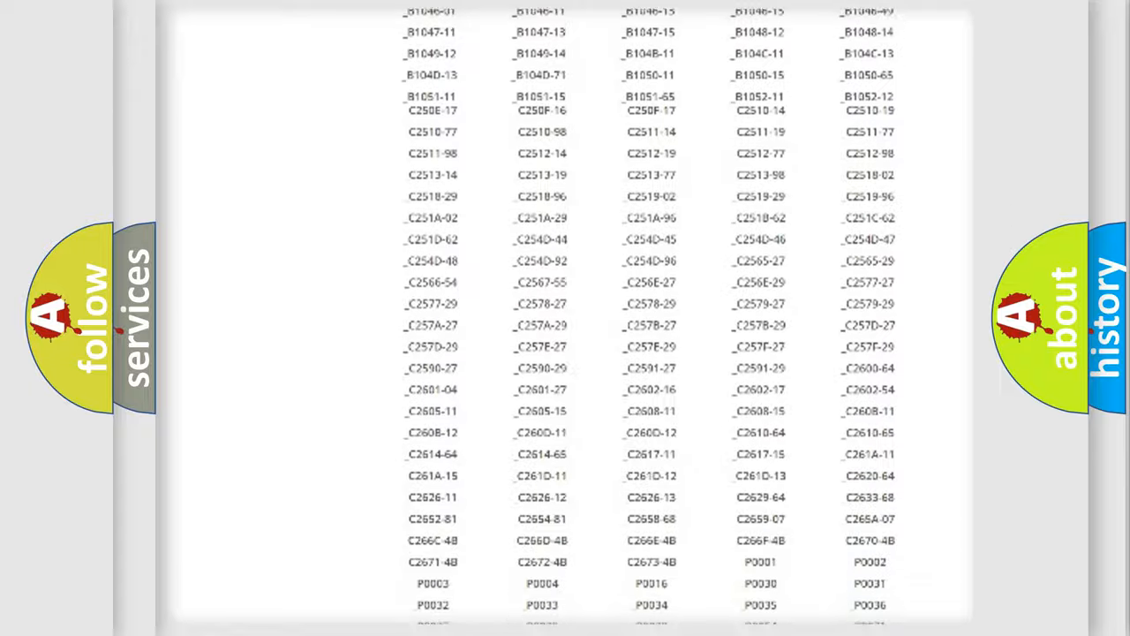